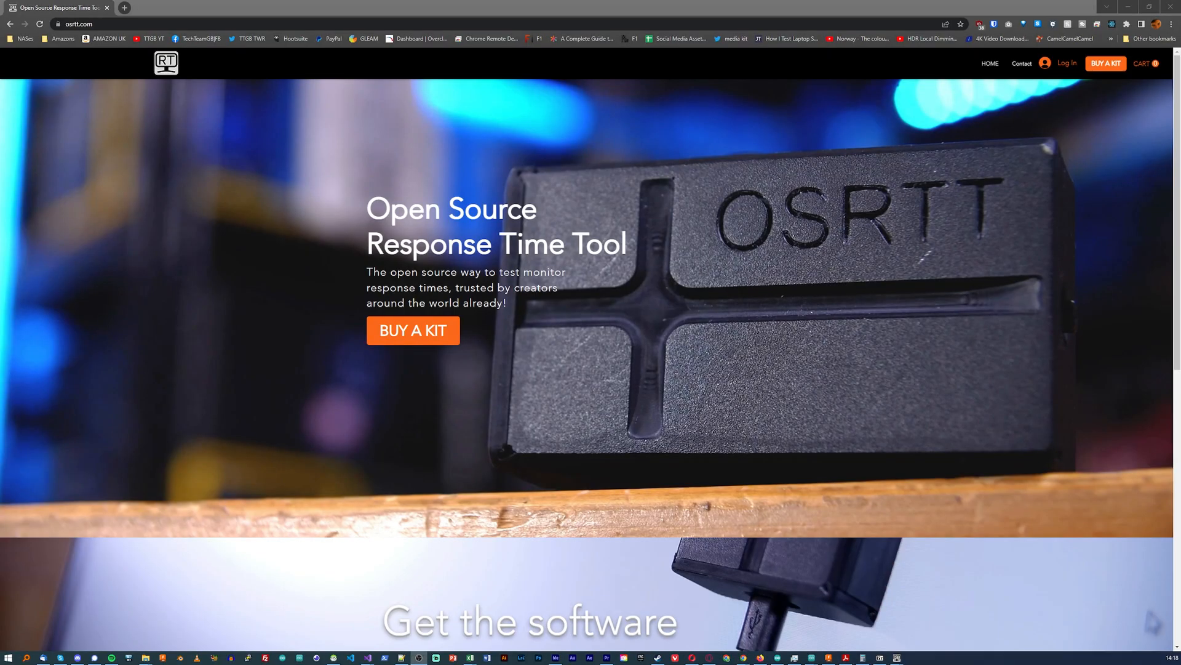
# Focus the 'Enter your email here' newsletter field in the homepage footer.
pyautogui.scroll(-3)
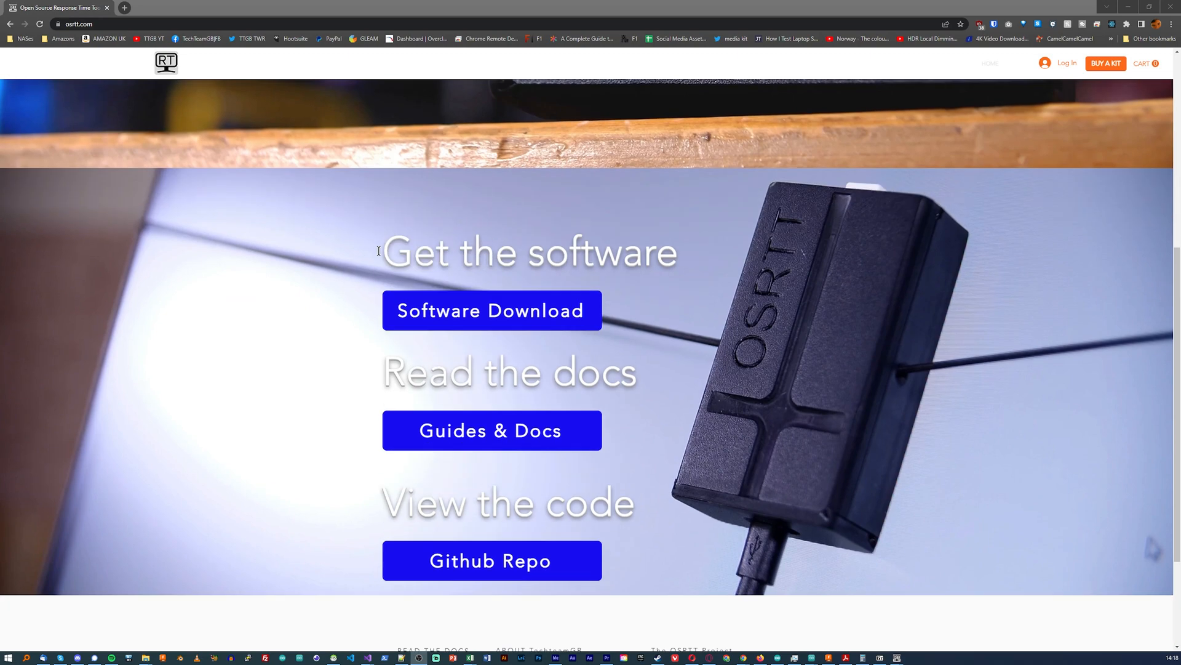
pyautogui.scroll(-3)
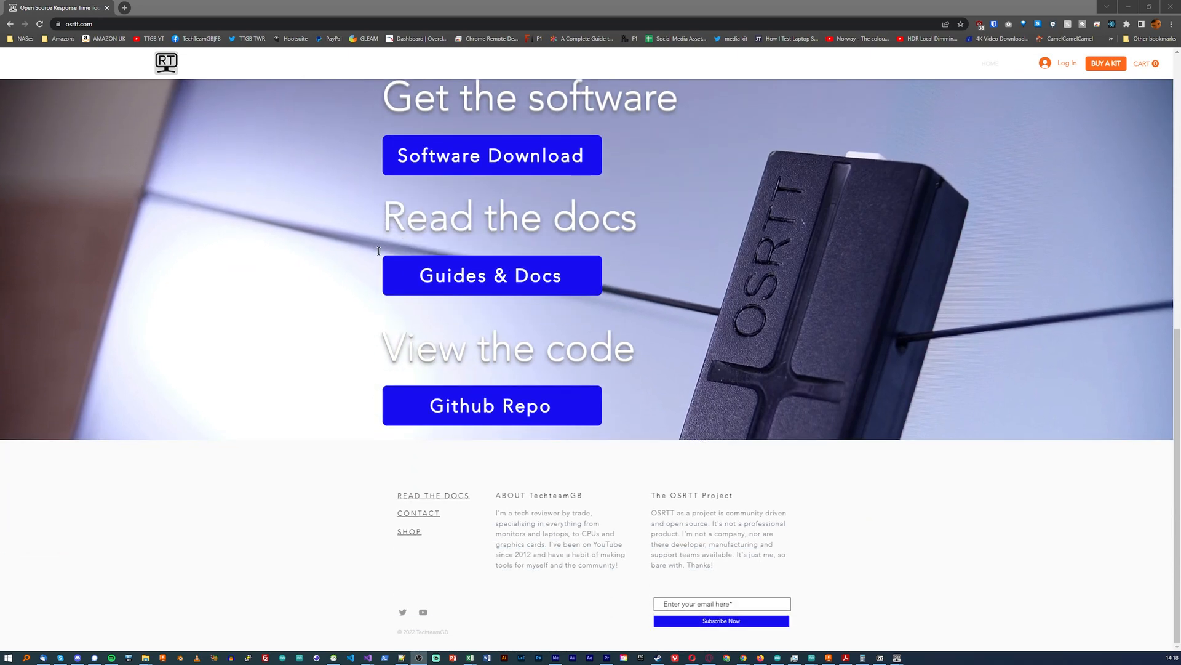
pyautogui.click(722, 603)
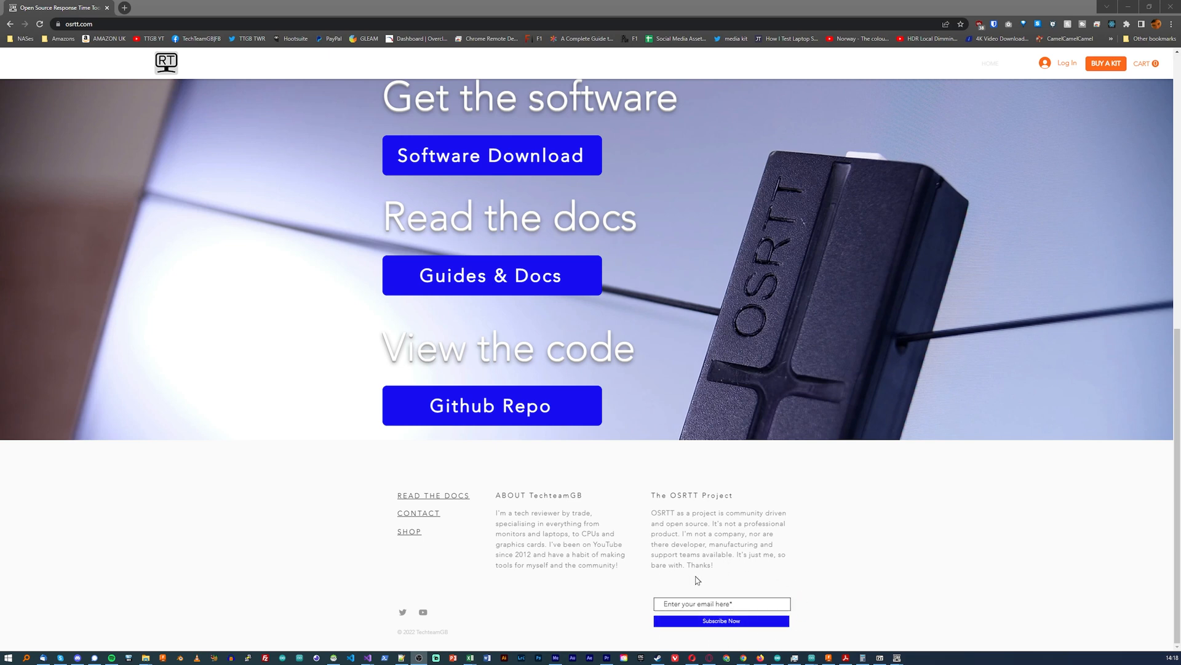
pyautogui.click(722, 604)
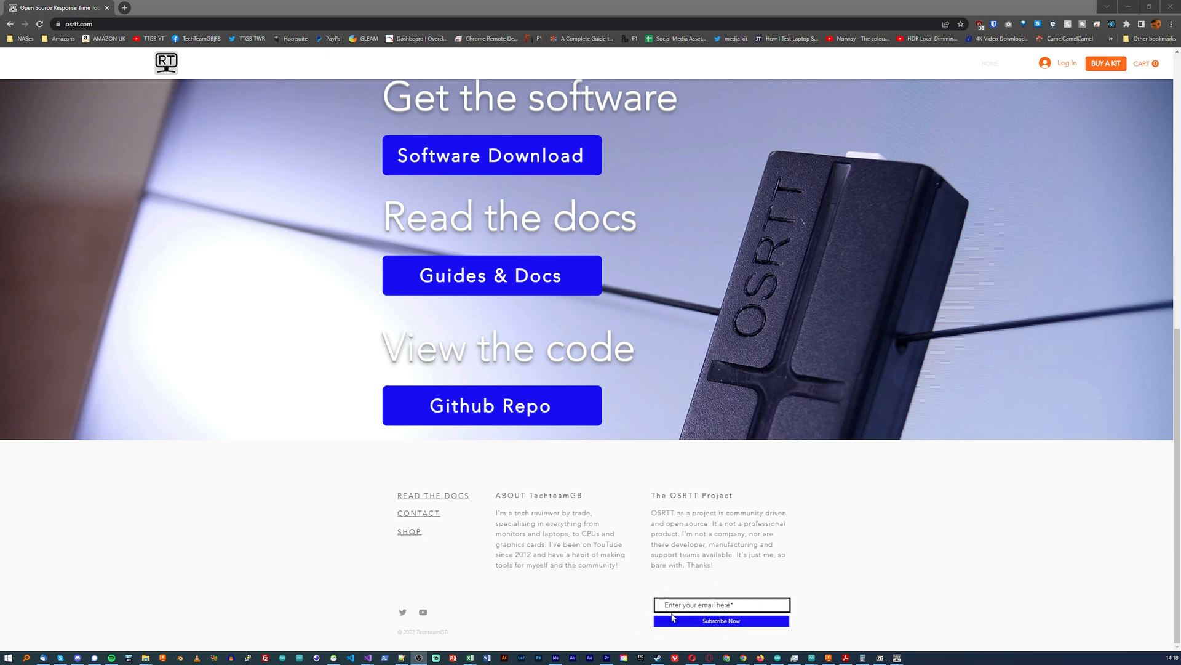
# Open the OSRTT kit product page via BUY A KIT, showing its £100 price.
pyautogui.scroll(3)
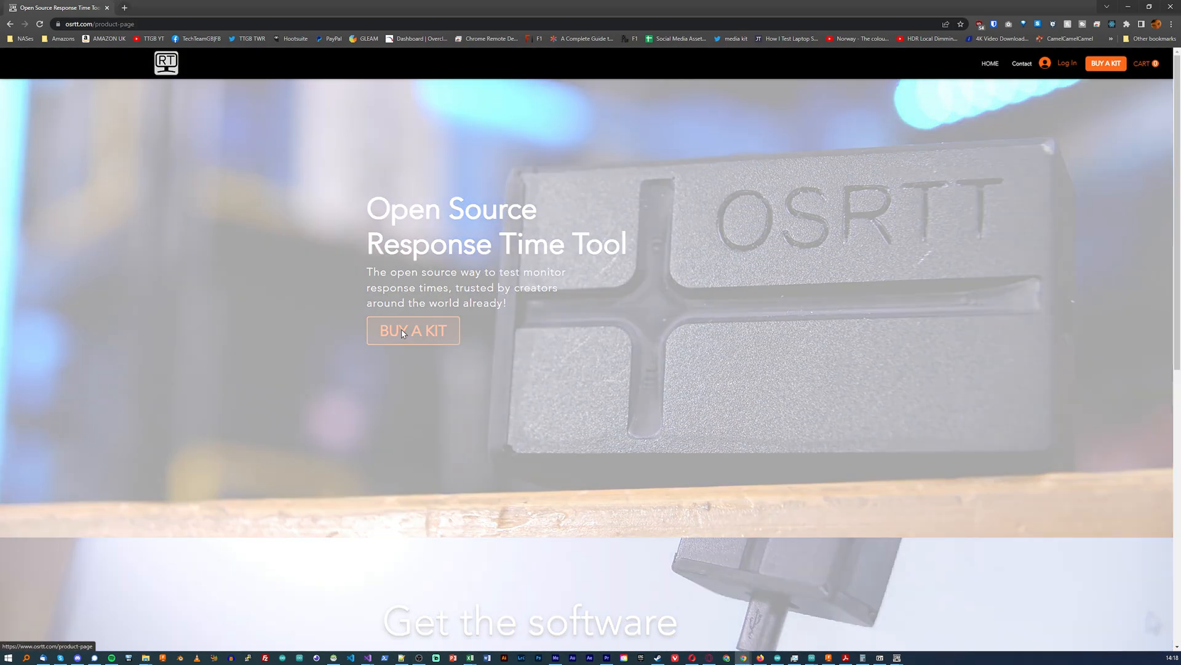
pyautogui.click(413, 331)
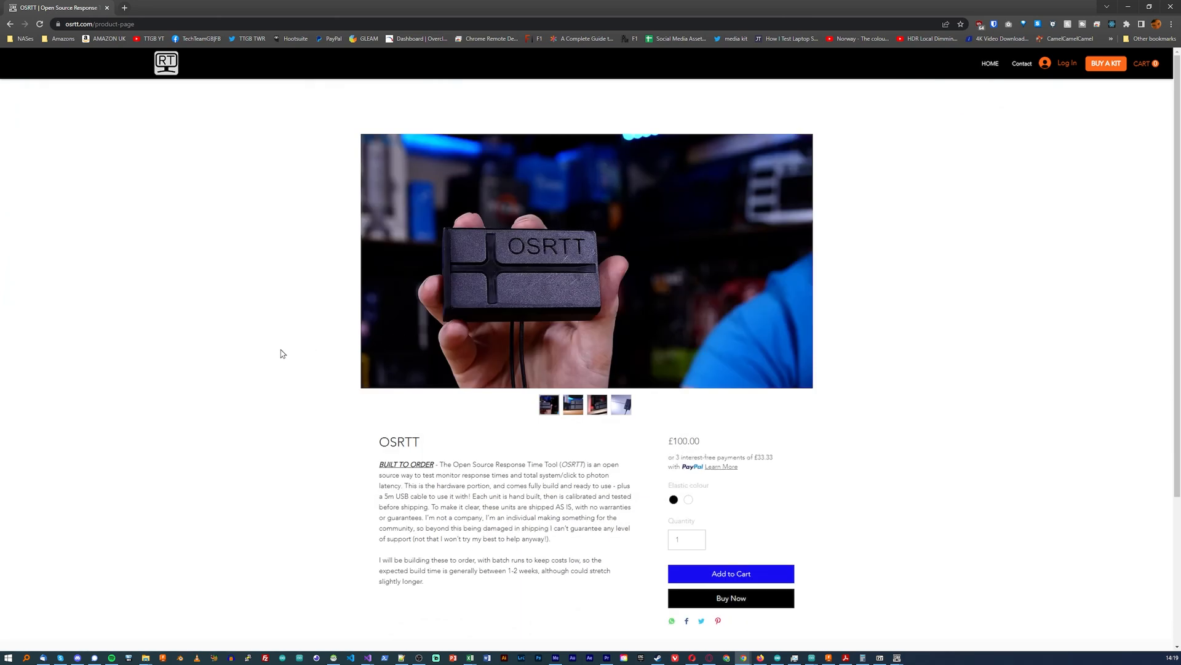